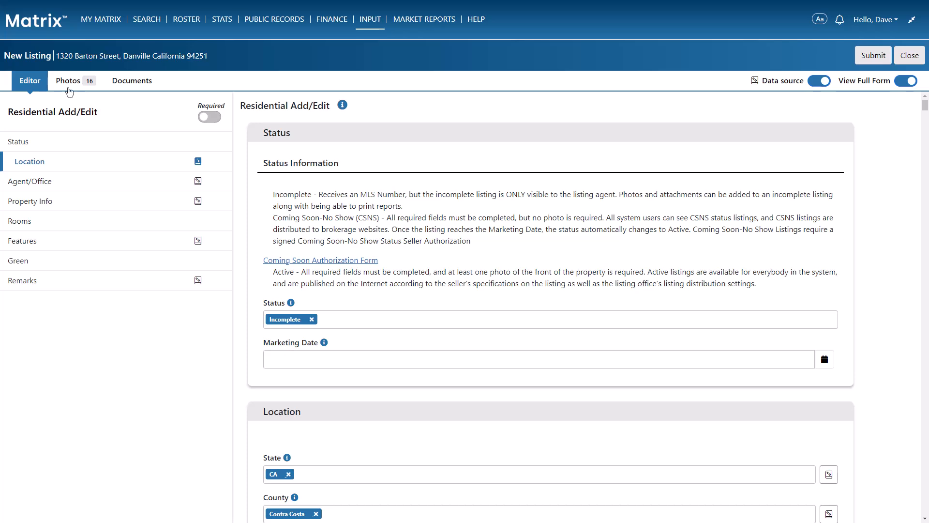
- Review the listing's 16 photos with their photo types and auto-generated descriptions
click(68, 80)
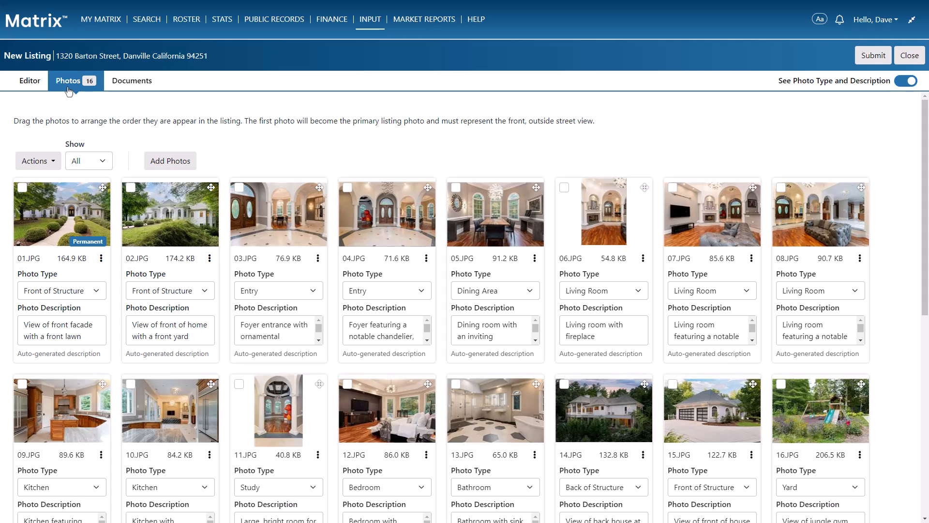
mouse_move(41, 87)
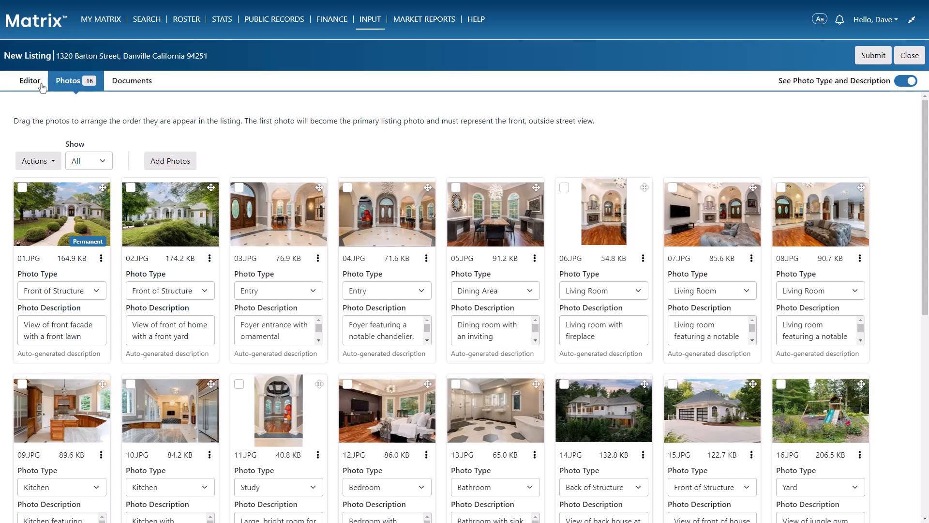
- Review the prefilled editor sections and set Green Verification Type to Energy Star Certified Homes
click(30, 80)
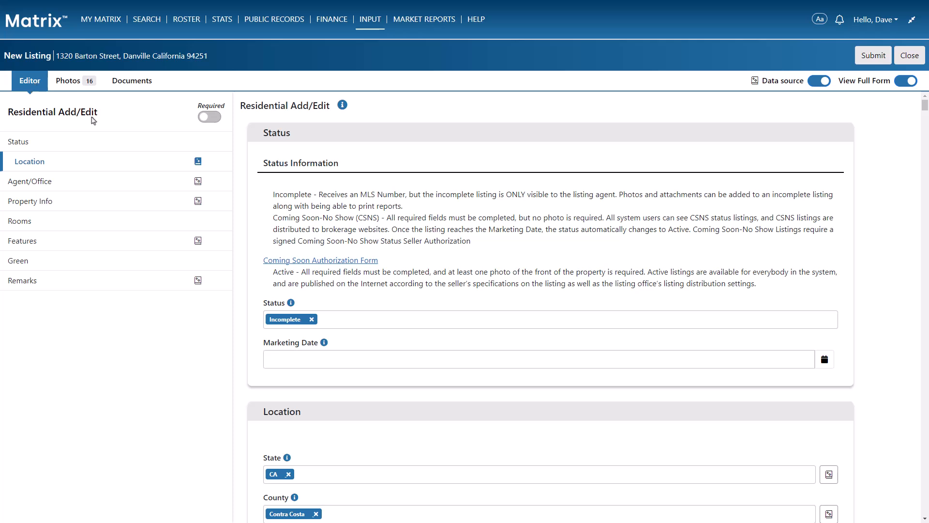
scroll(down, 3)
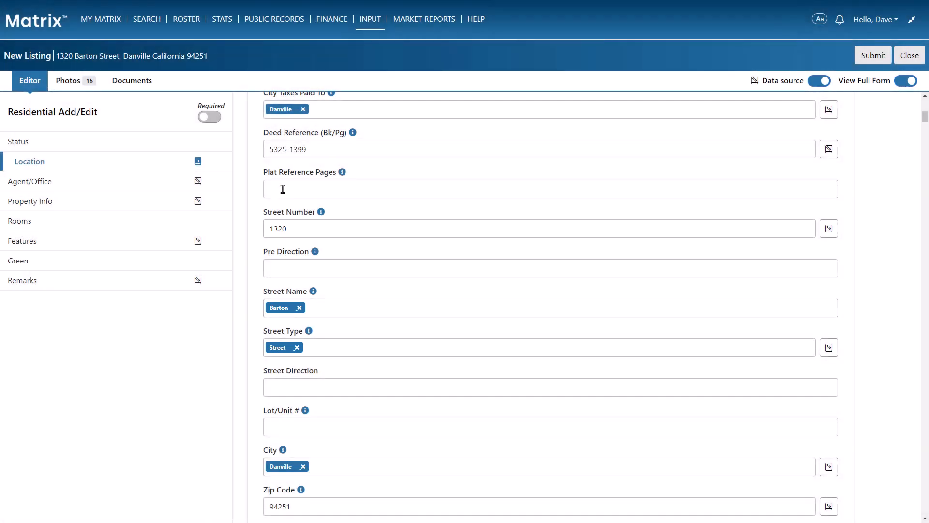
click(30, 201)
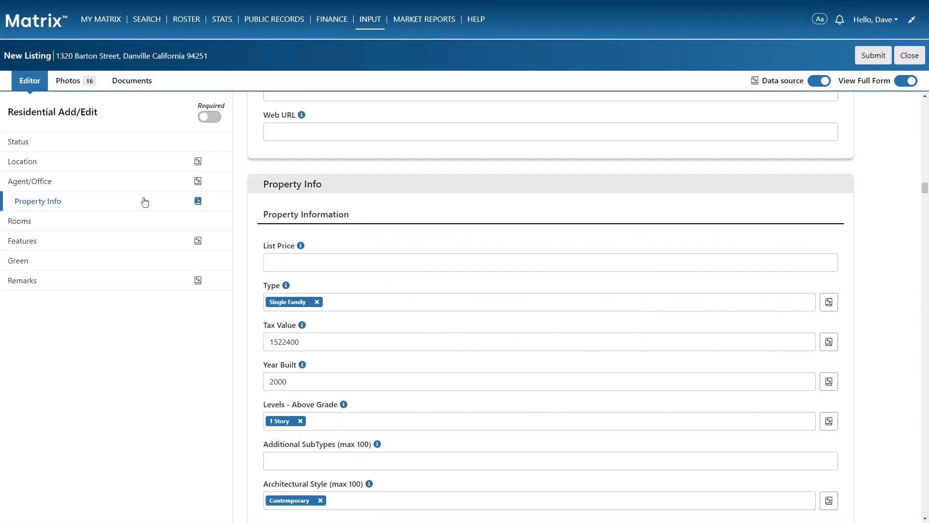
scroll(down, 3)
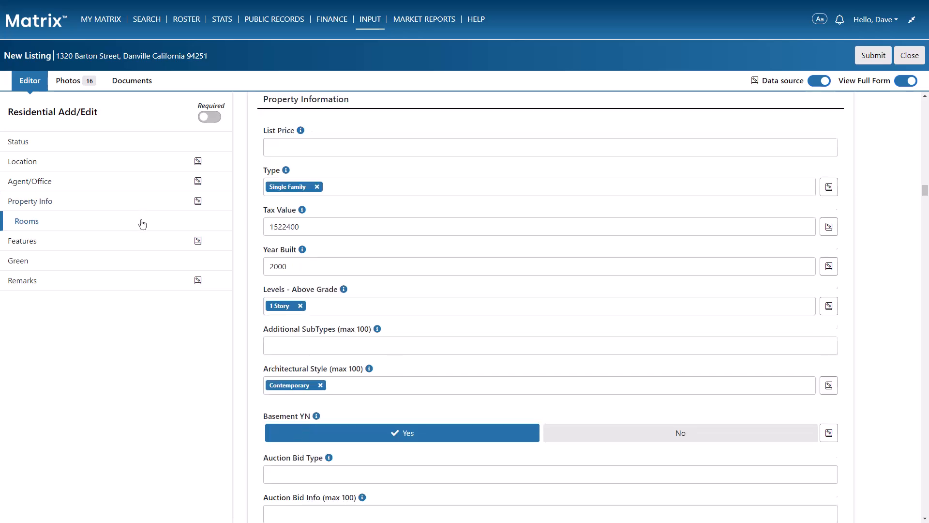
click(27, 221)
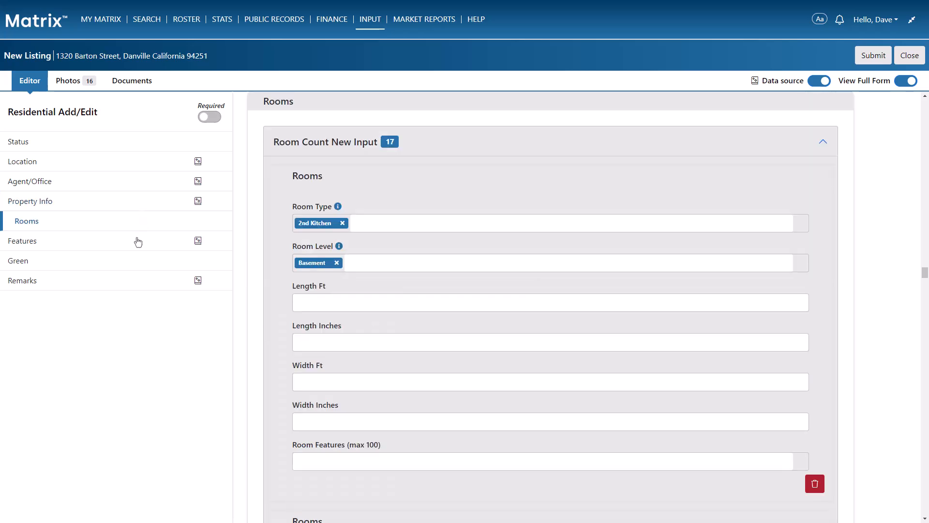
click(22, 240)
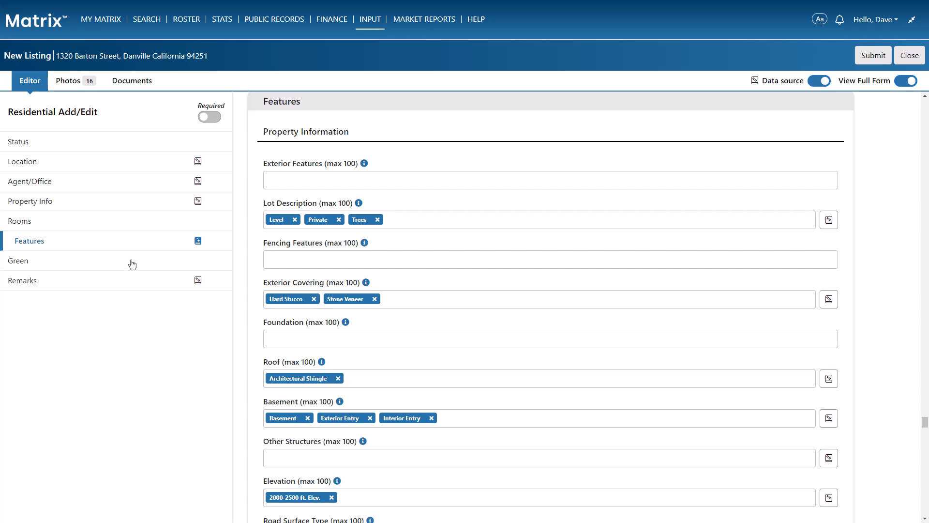
click(24, 260)
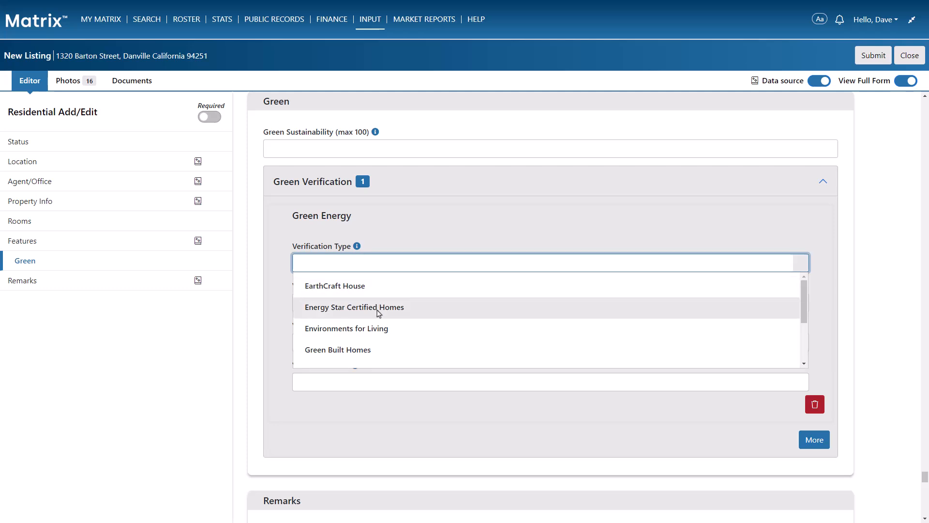
click(354, 307)
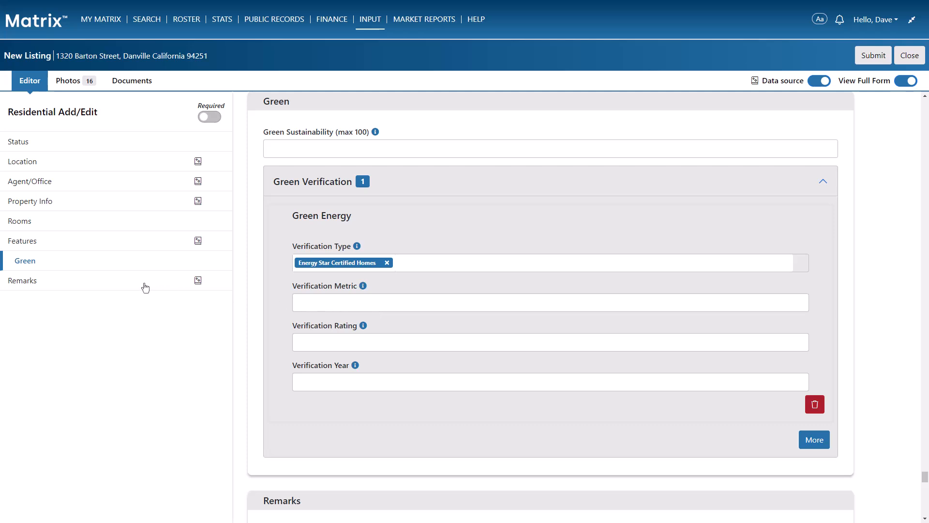
- Show the Remarks section with its empty Public Remarks and prefilled driving directions
click(22, 280)
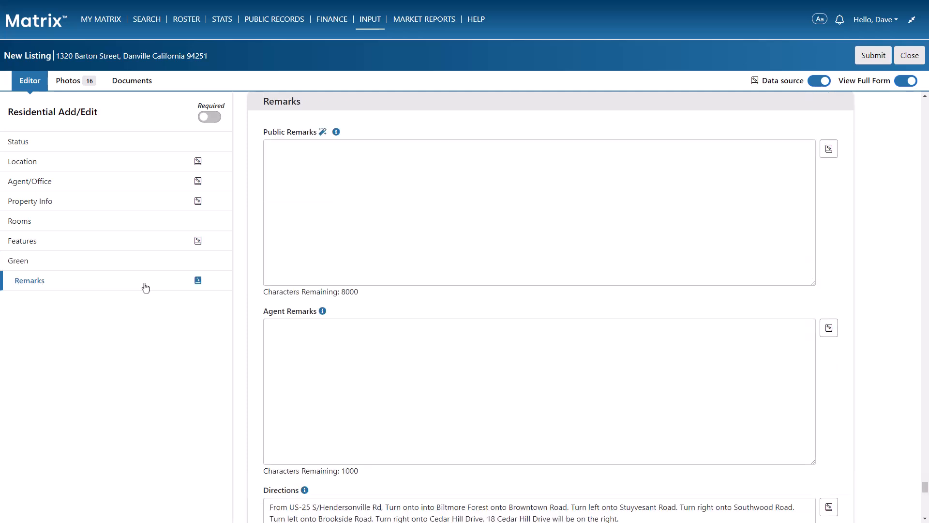
mouse_move(323, 133)
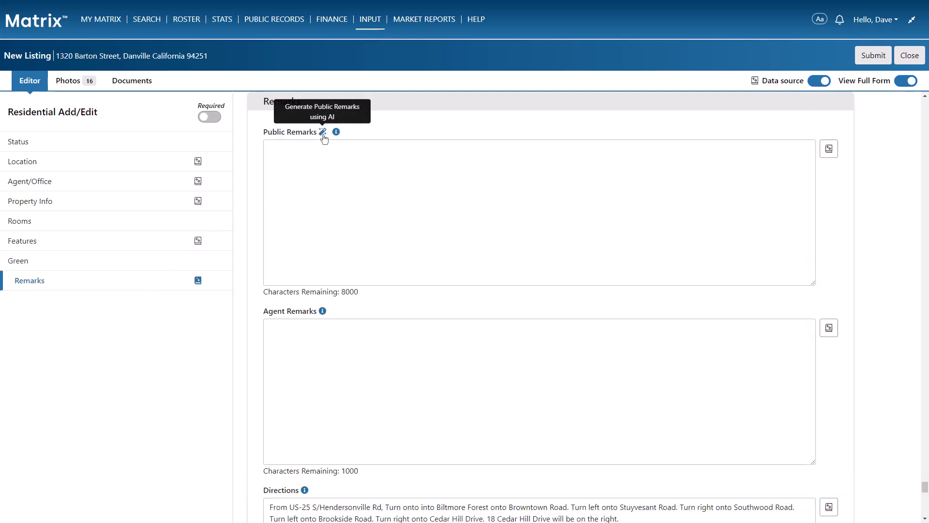
- Accept the AI certification to generate a Standard-tone Public Remarks draft
click(321, 132)
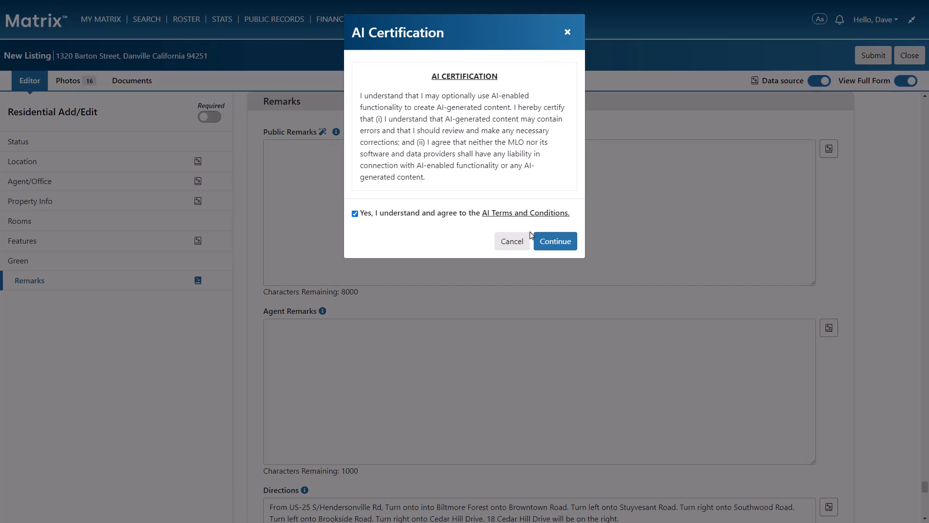
click(555, 241)
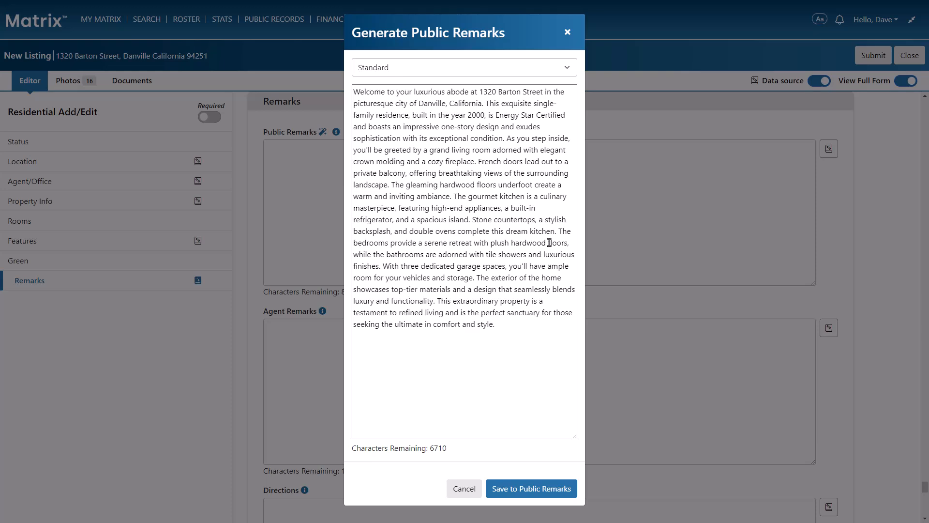
click(463, 67)
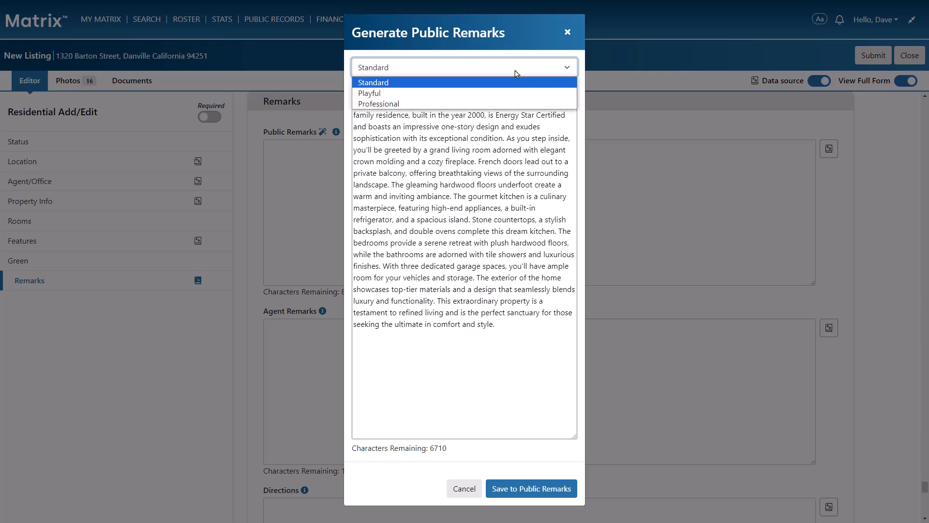
- Regenerate the draft in Playful, then Professional tone, and select the spot after 'ample storage,'
click(370, 93)
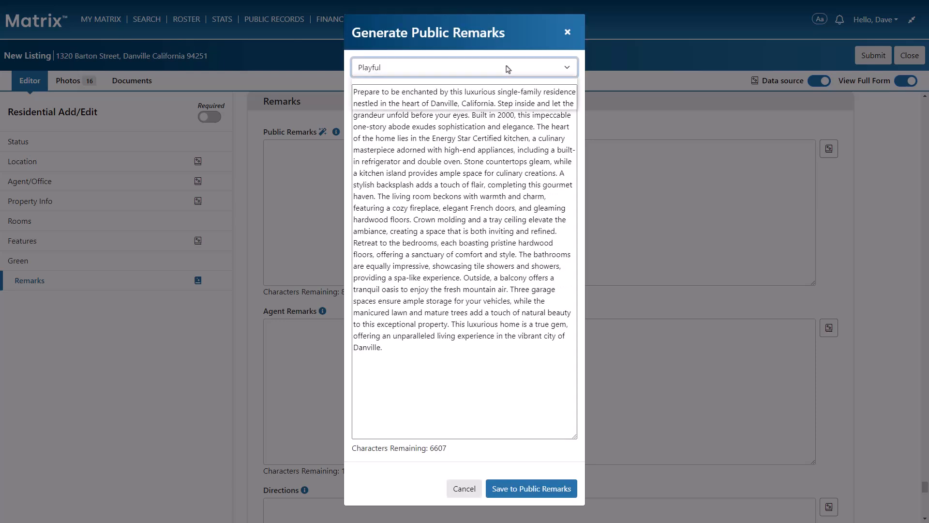
click(464, 68)
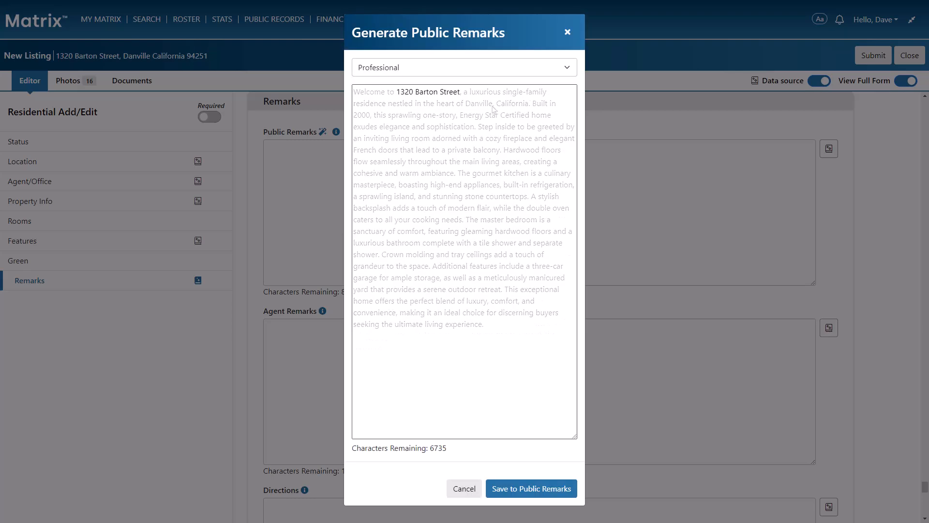
double_click(478, 103)
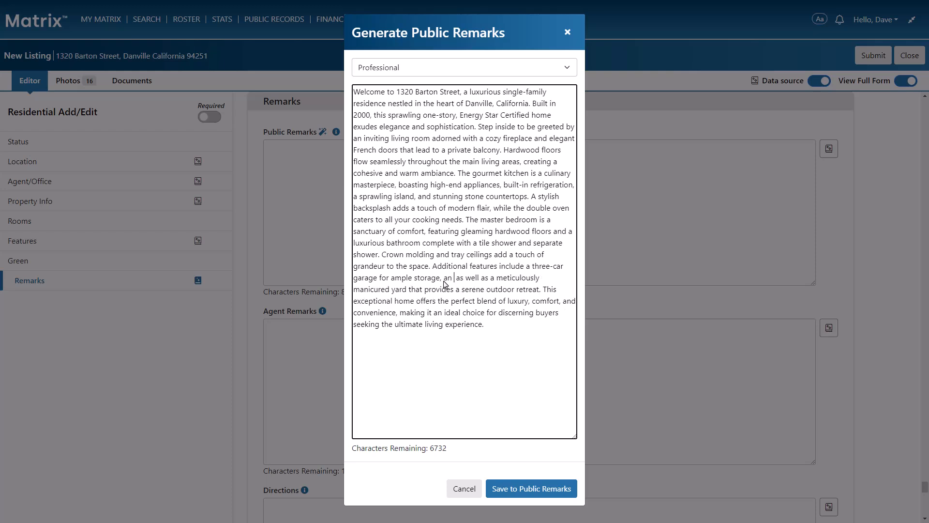
- Add 'outdoor playground' to the draft and save it into Public Remarks
text(outdoor playground)
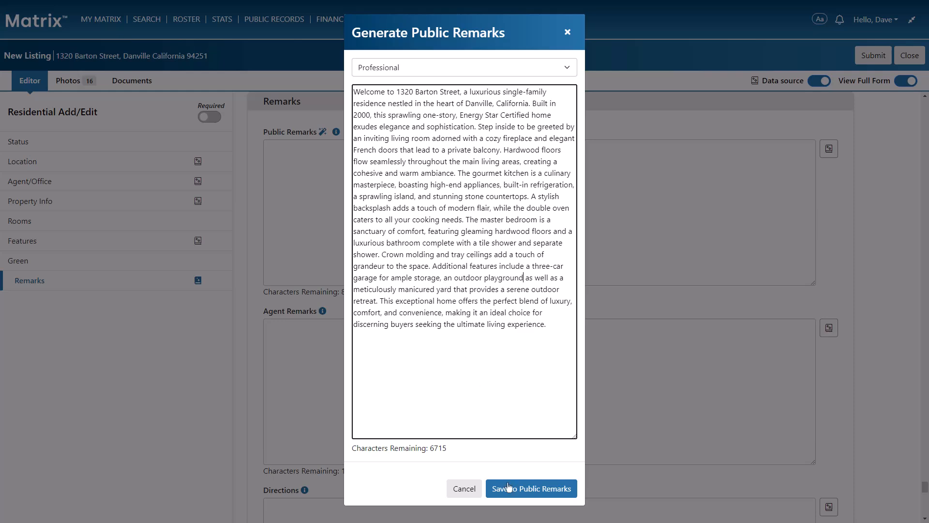
click(529, 488)
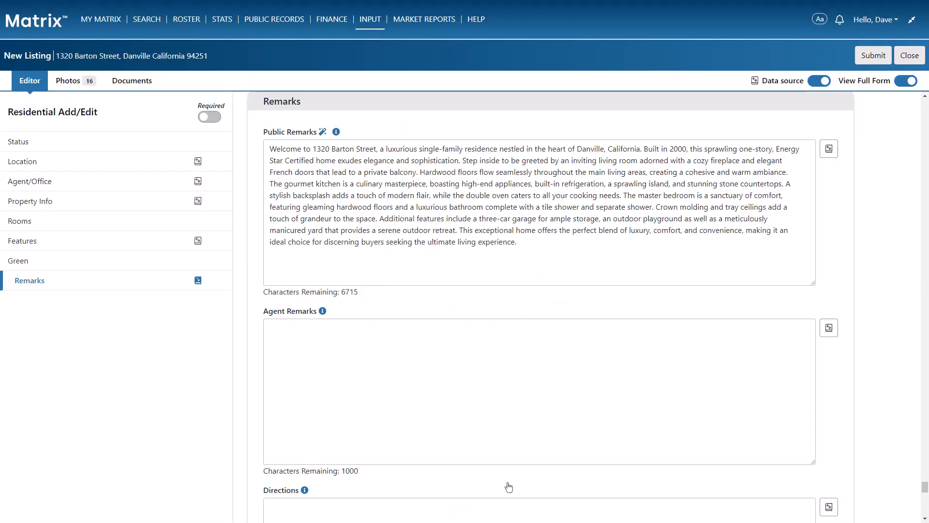